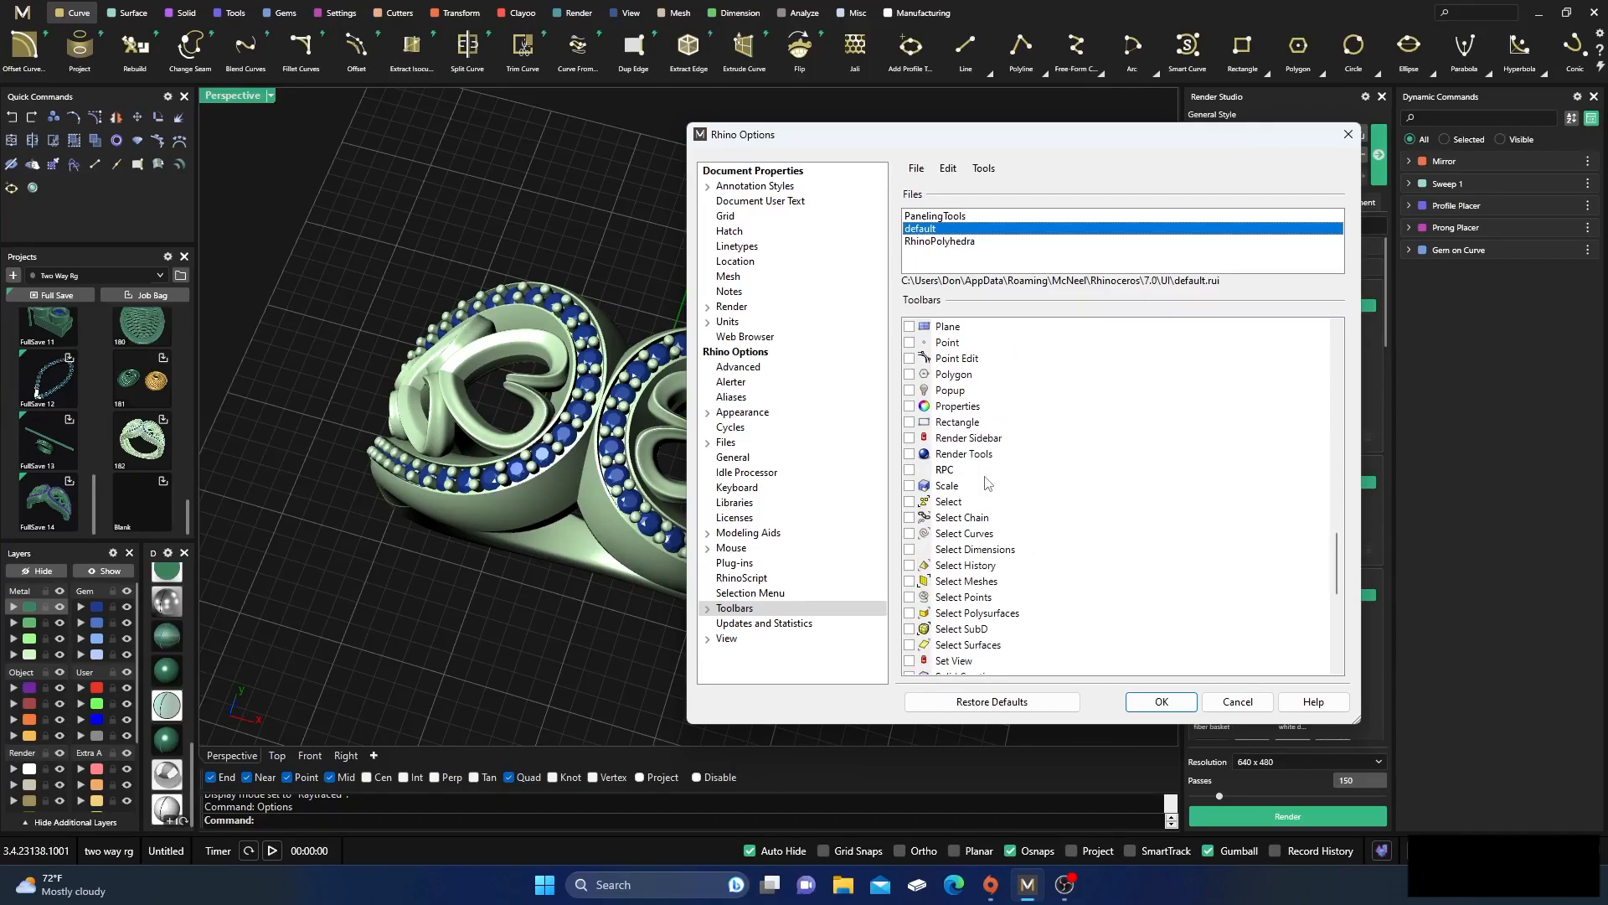
Step: Enable the Standard toolbar group in Rhino Options and confirm with OK
left_click(1159, 702)
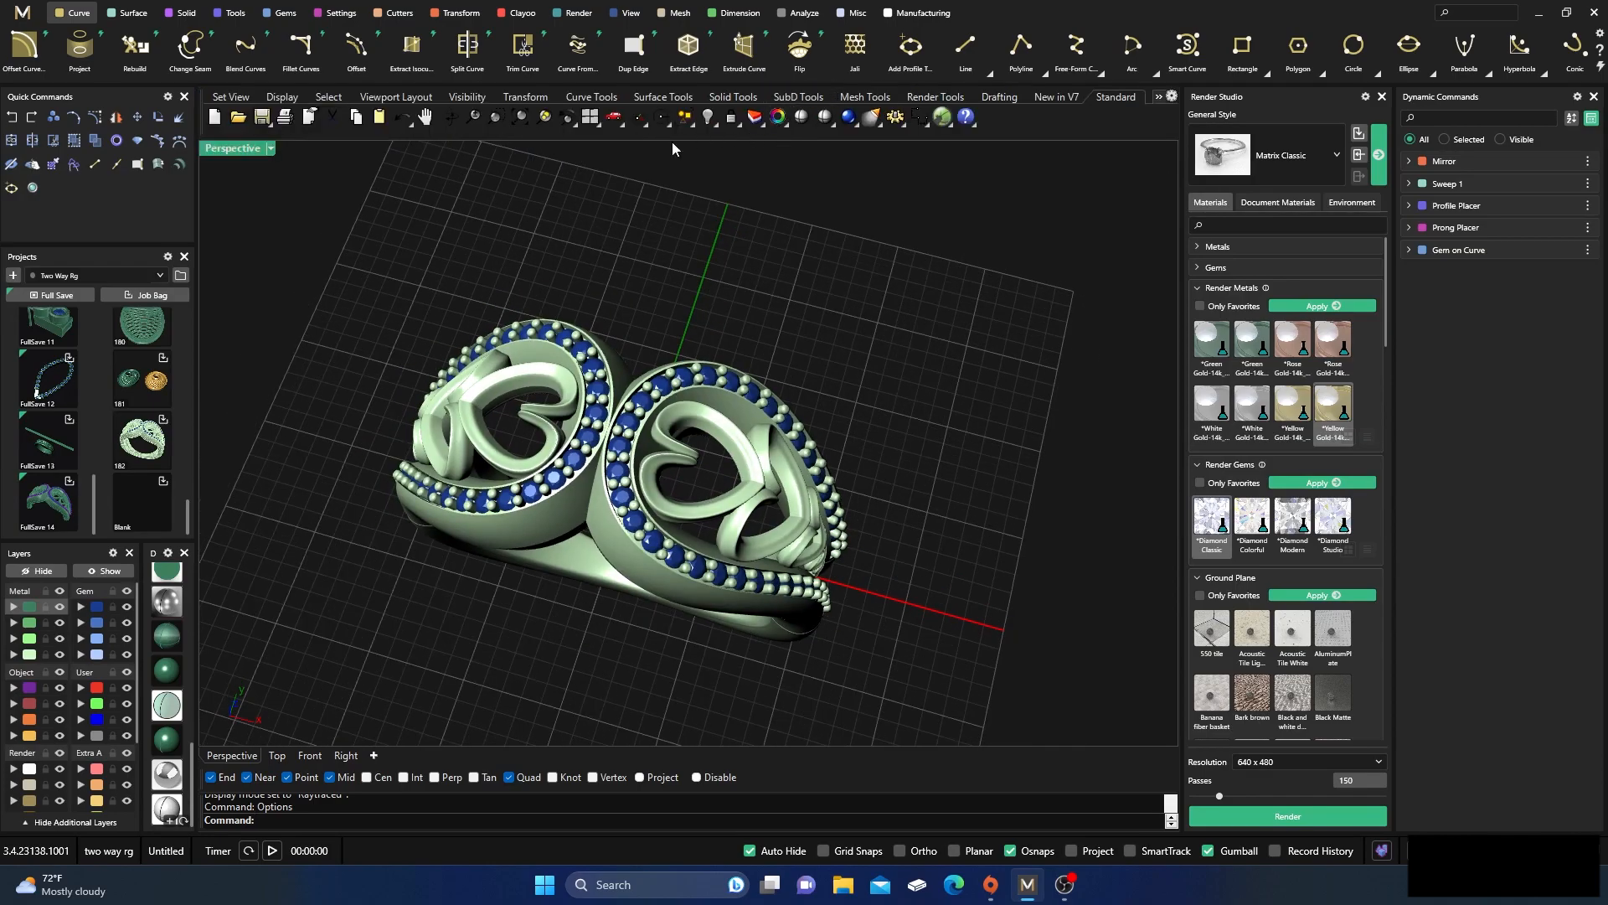
mouse_move(454, 227)
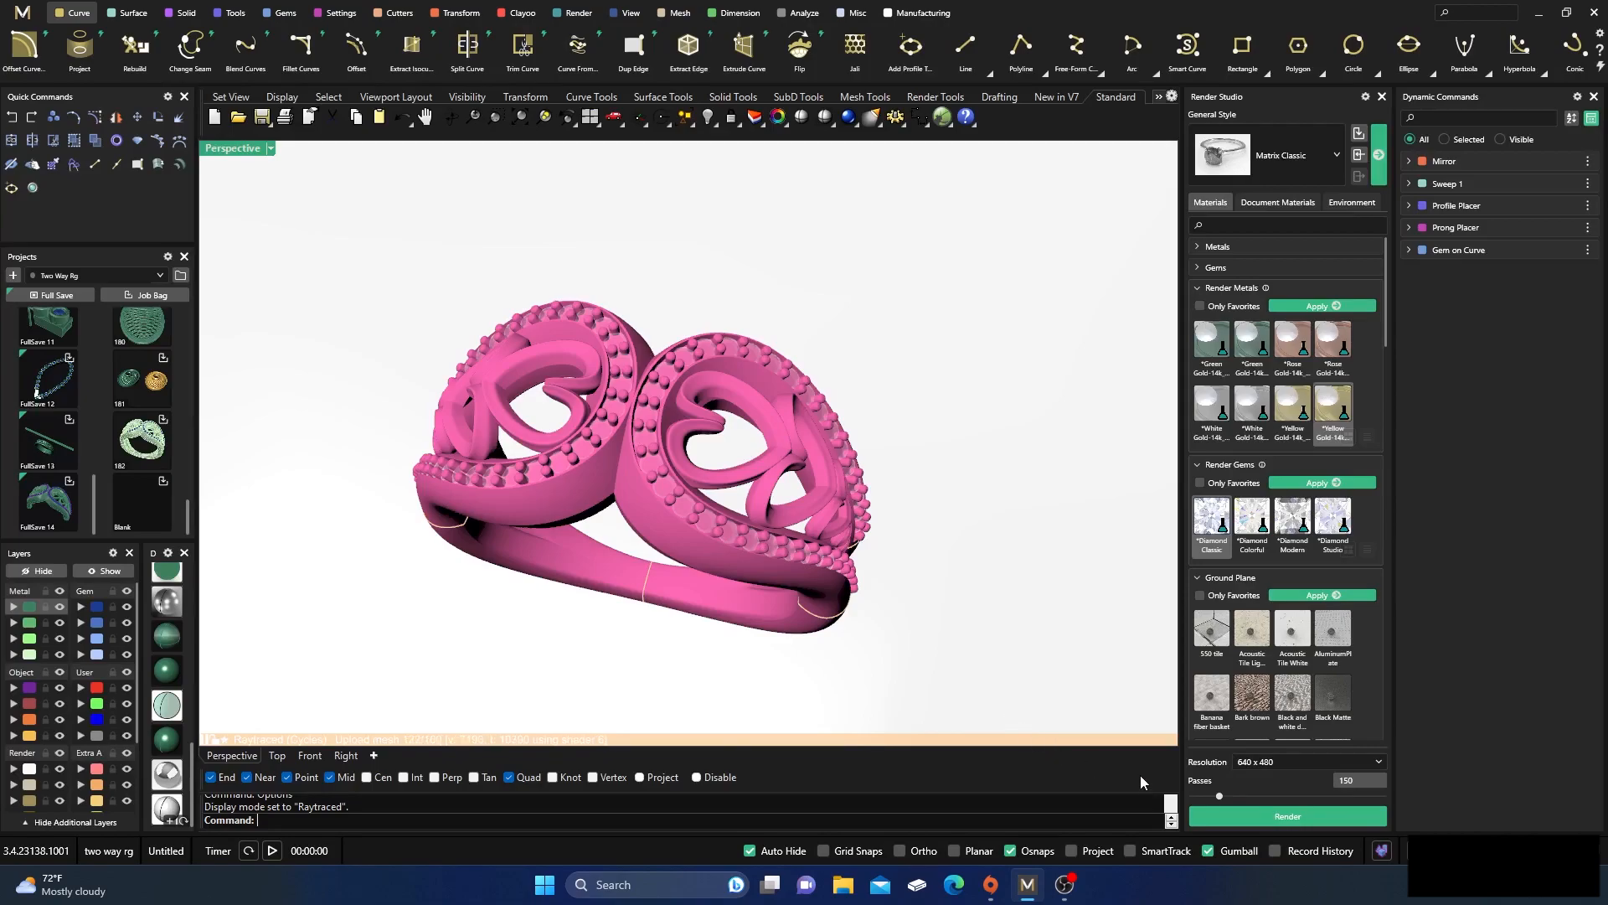
Step: Set the Perspective viewport to Raytraced display mode so the ring renders in gold
left_click(1286, 816)
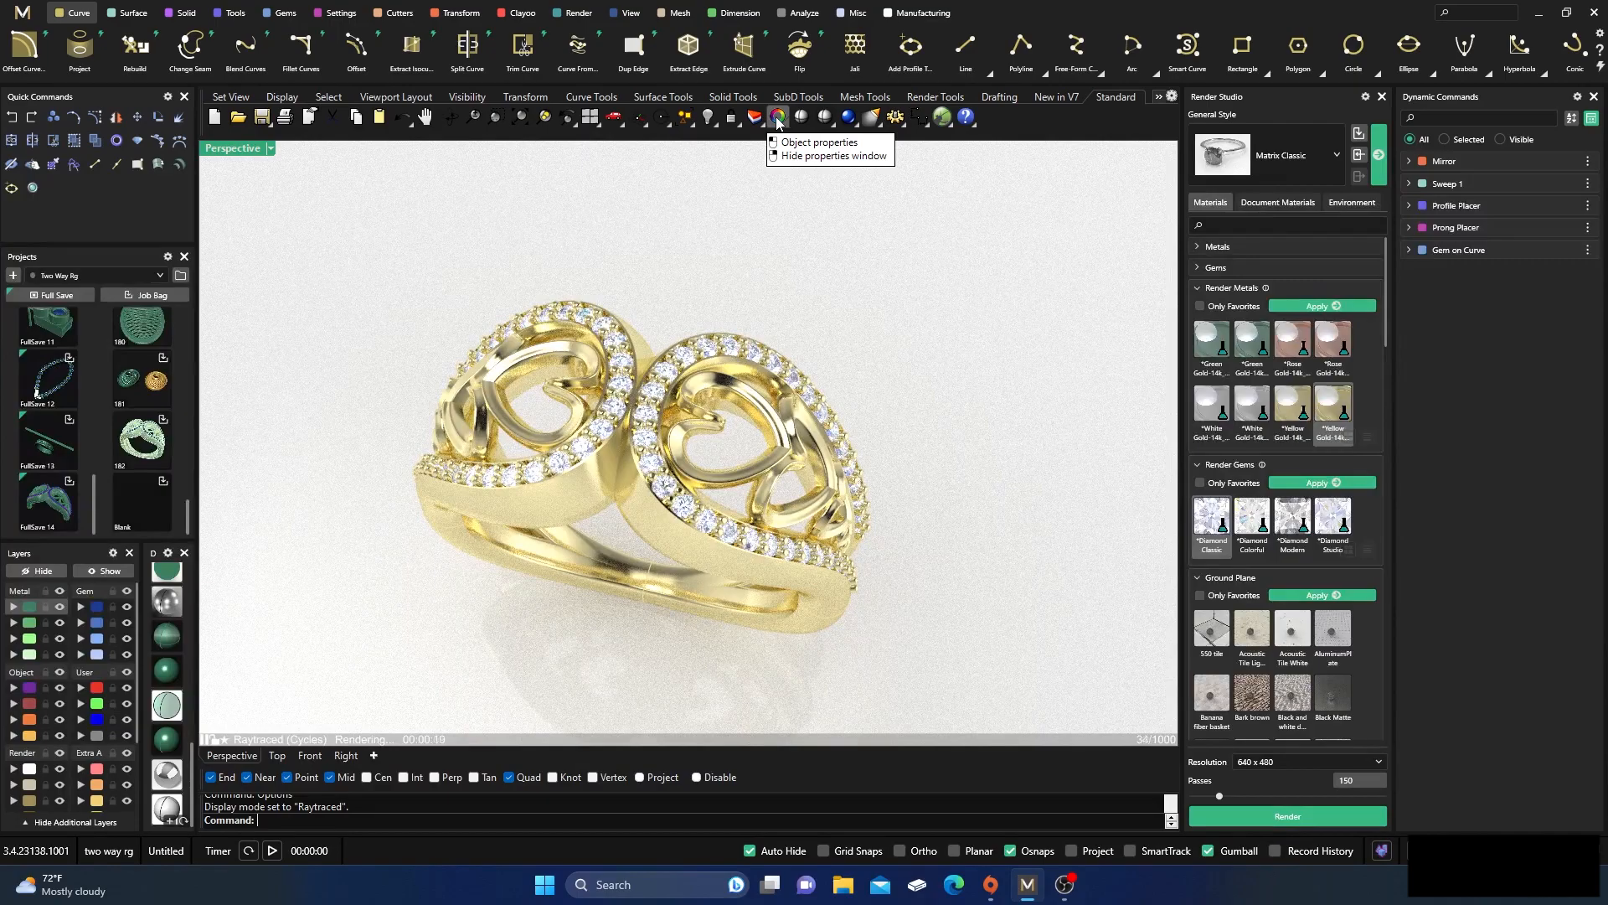
Step: Show the Perspective viewport's Rendering properties listing the Intel and NVIDIA denoiser post effects
left_click(818, 143)
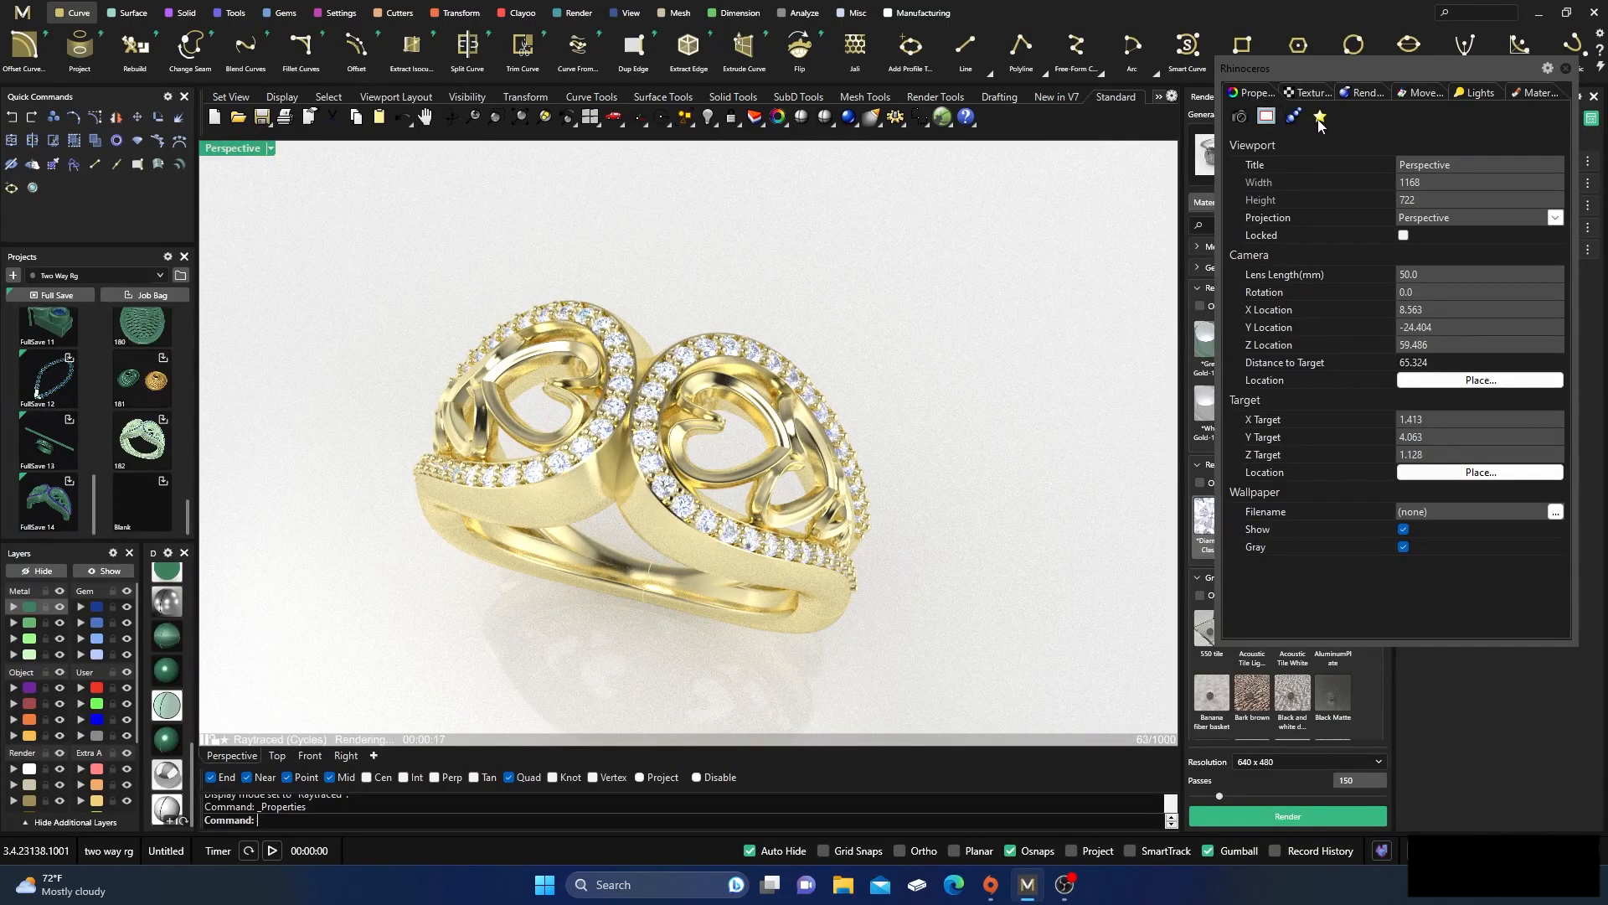
left_click(1322, 117)
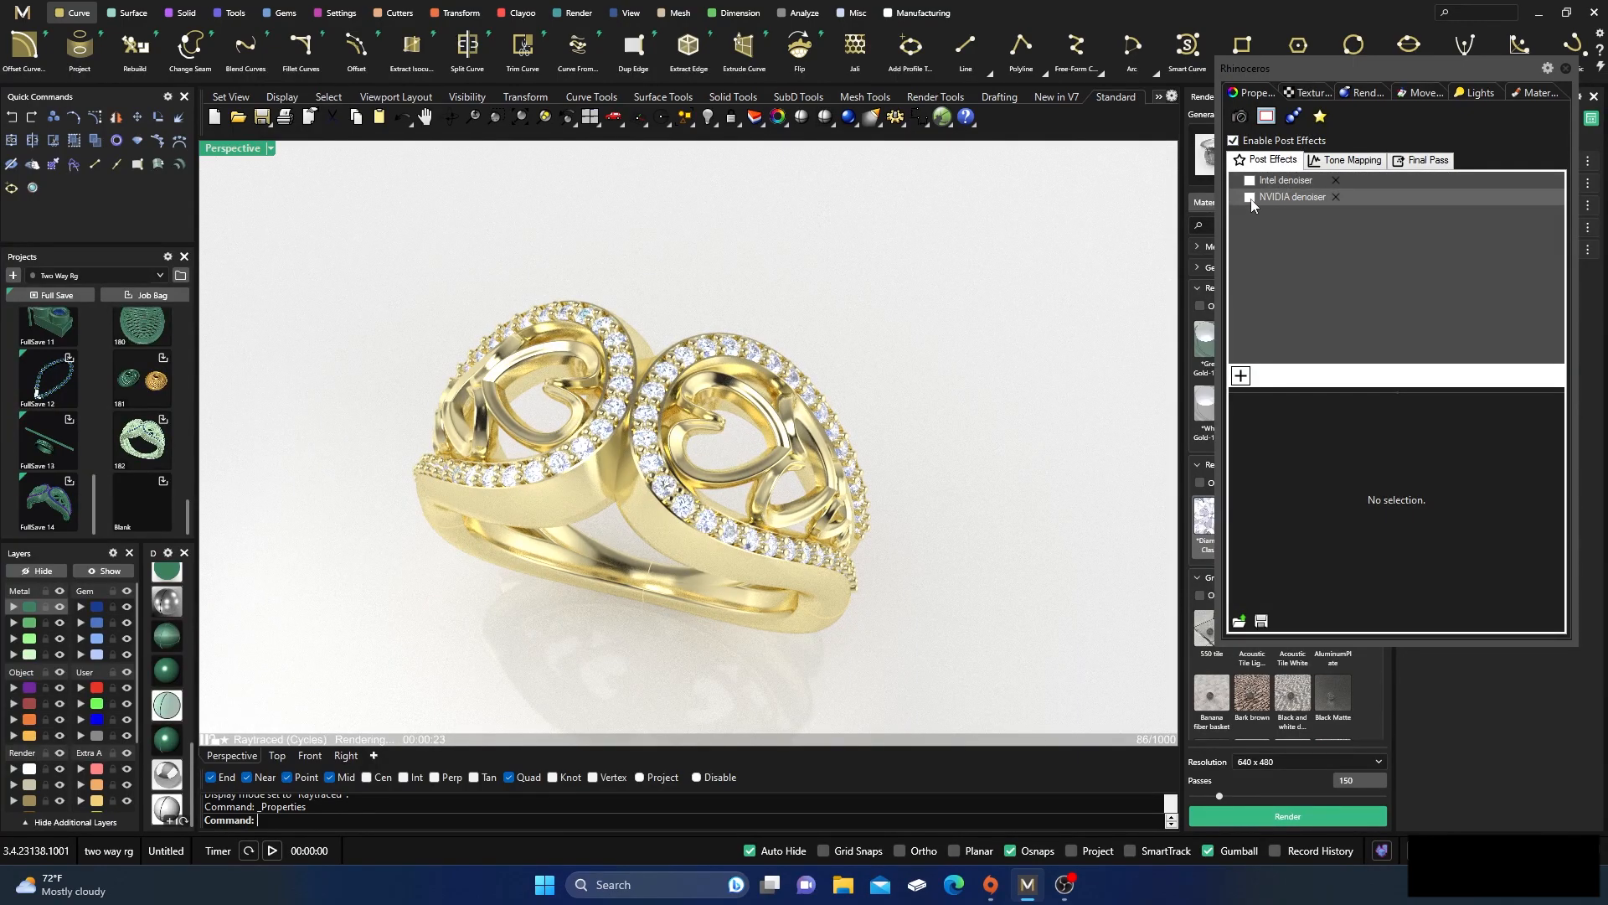
Step: Zoom the raytraced Perspective view to frame the gold ring more closely
left_click(1250, 196)
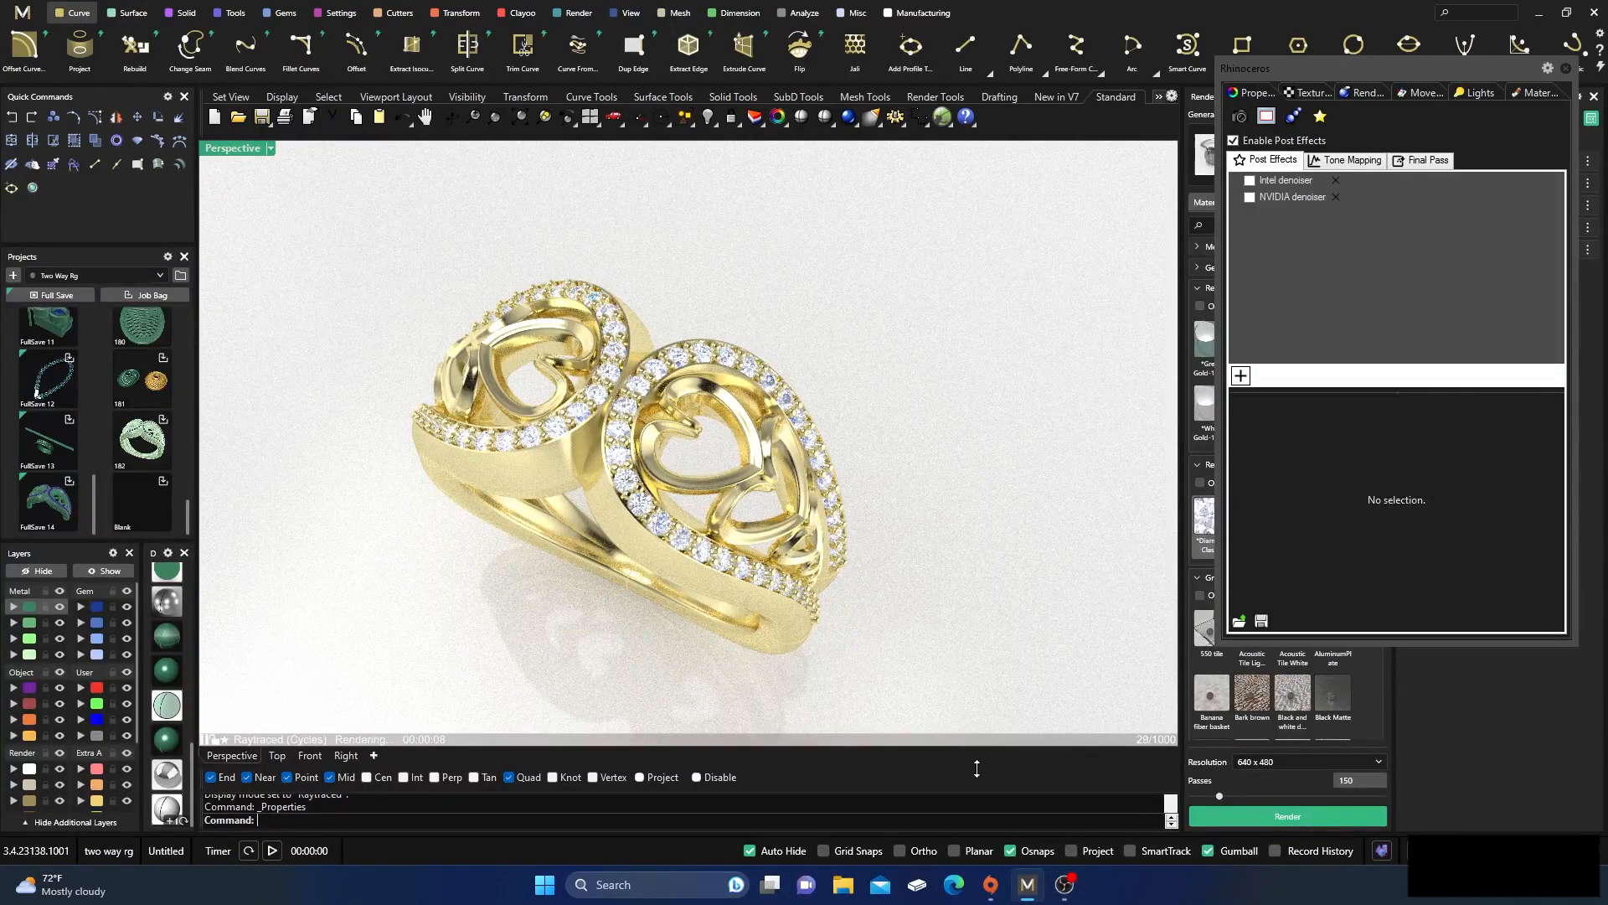
Step: Tick the NVIDIA denoiser checkbox in the Post Effects list
left_click(1250, 198)
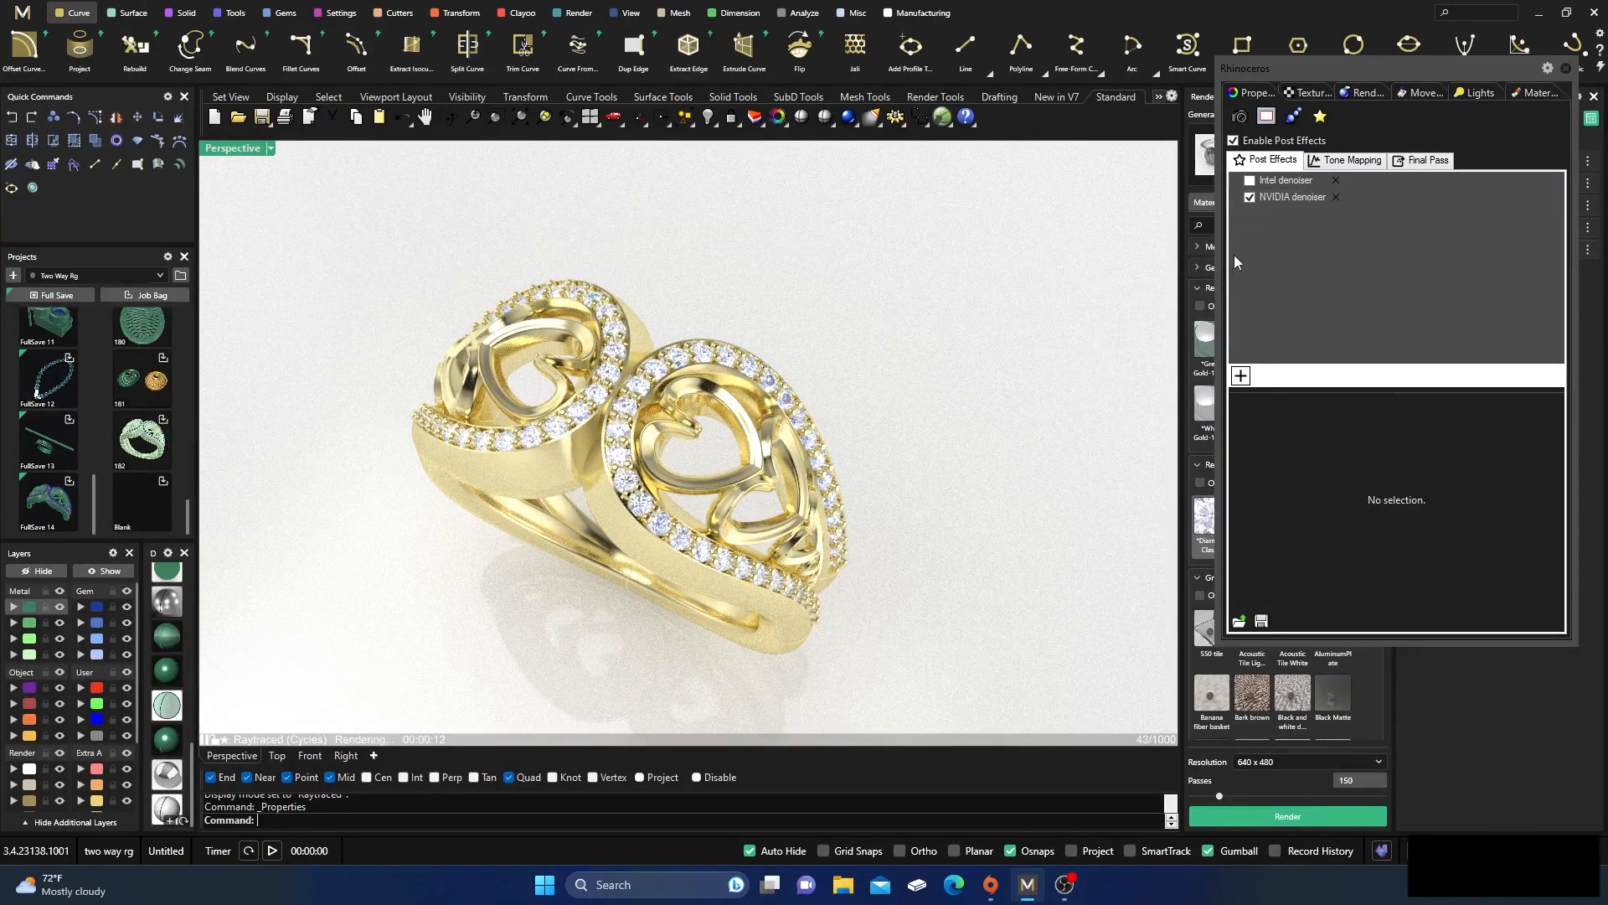